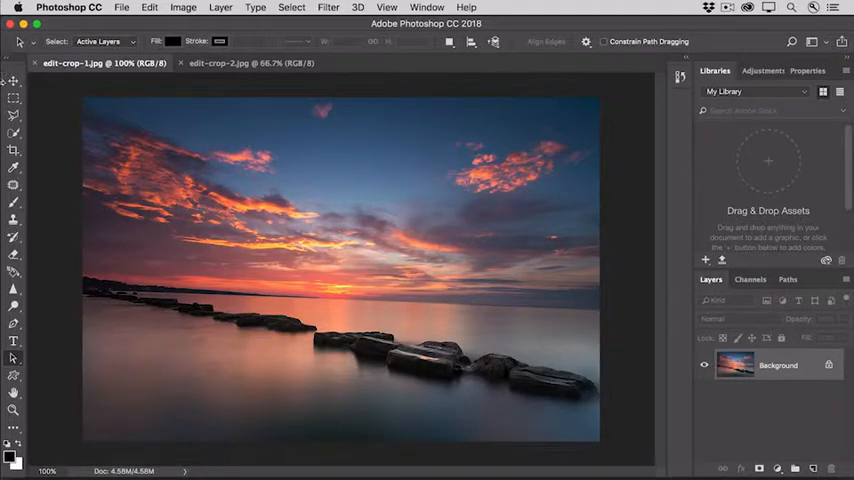
- Crop the seascape photo with Delete Cropped Pixels turned off
left_click(14, 150)
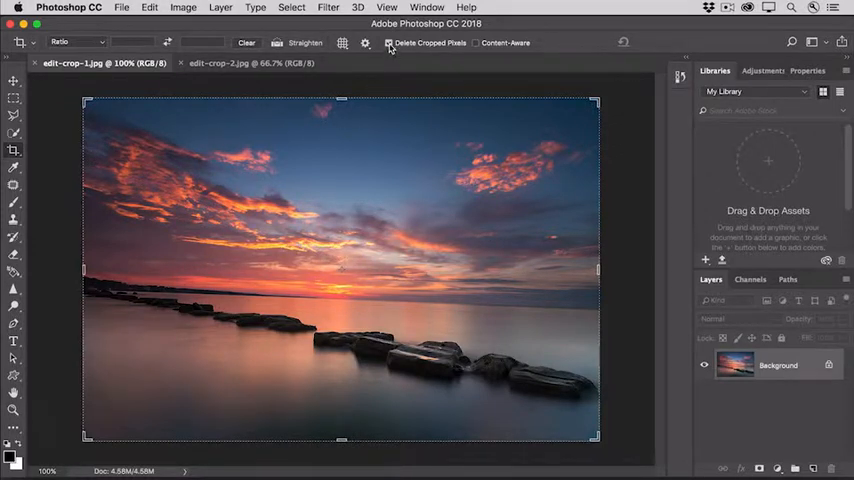
left_click(388, 42)
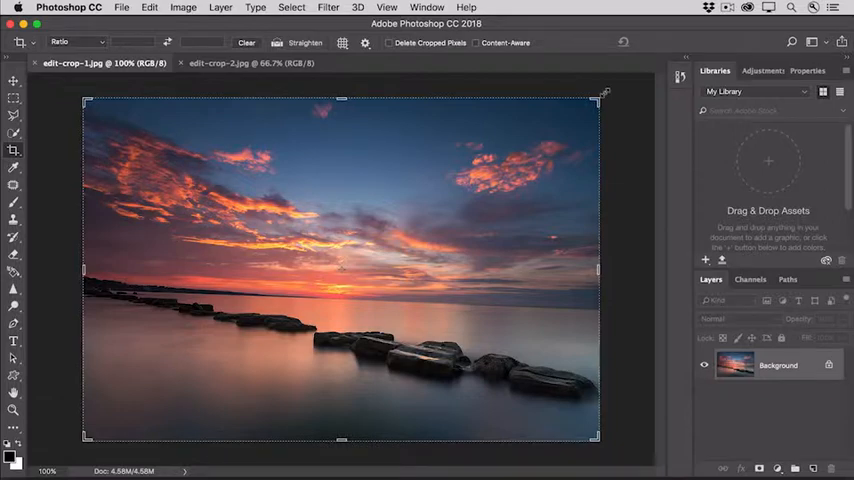
- Drag the crop frame inward to trim sky and the right side
left_click_drag(600, 95, 540, 135)
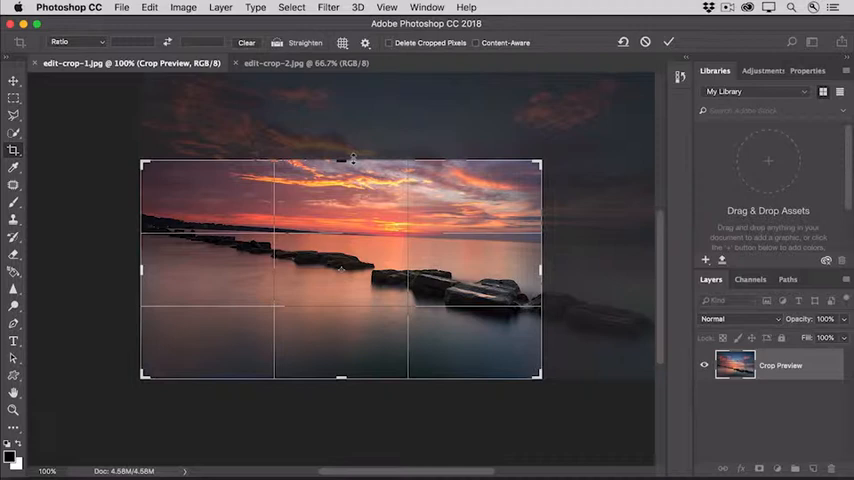
mouse_move(355, 168)
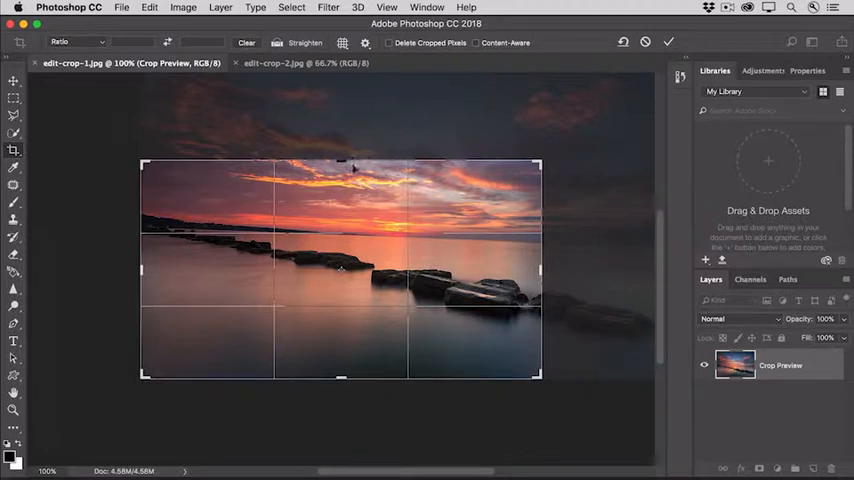
mouse_move(375, 264)
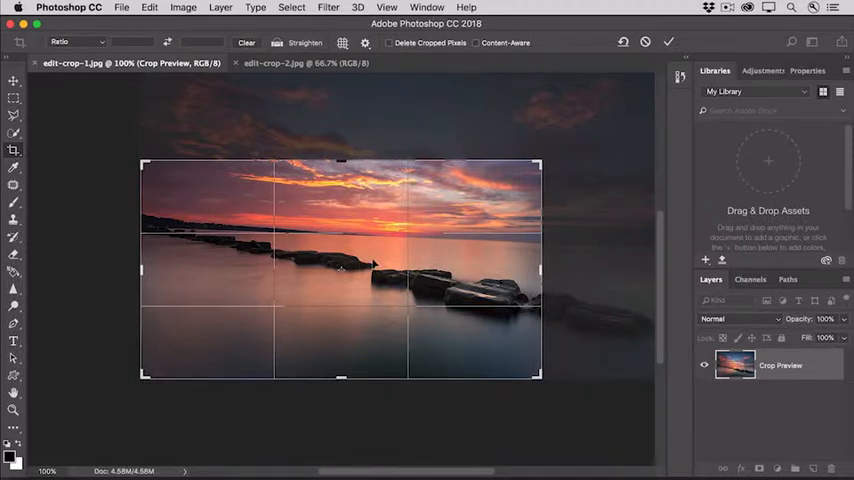
- Rotate the seascape inside the crop frame until the horizon is level
left_click_drag(340, 265, 340, 235)
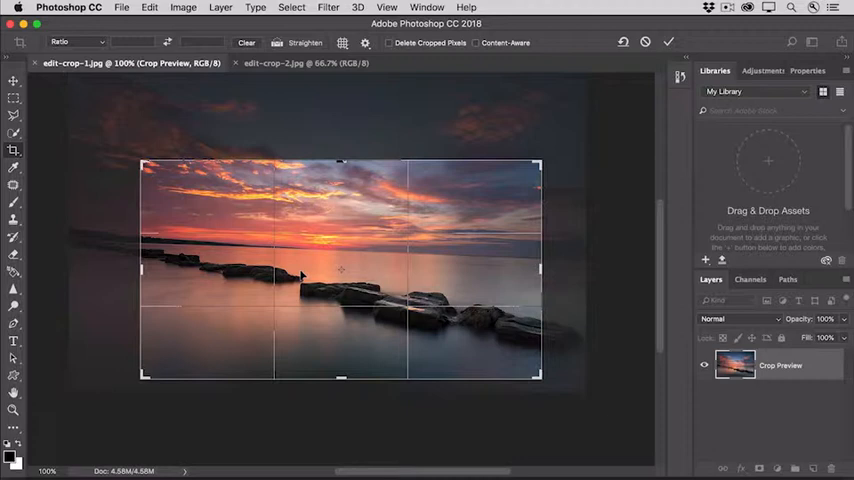
mouse_move(545, 152)
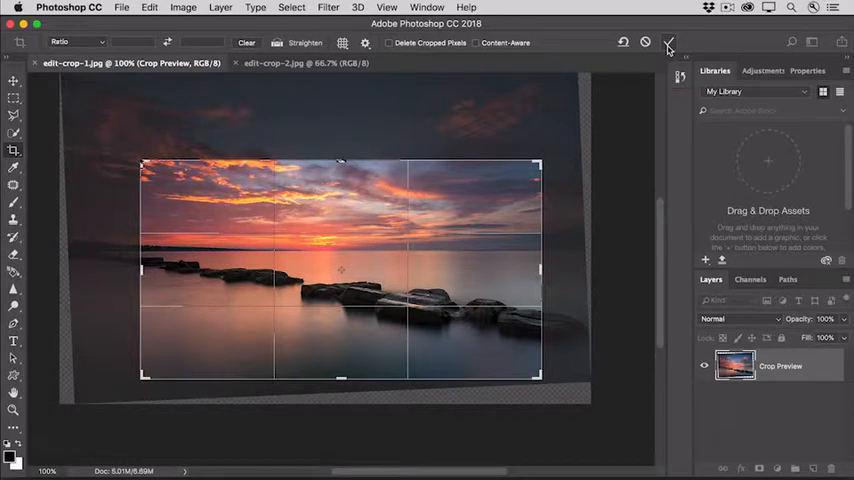
- Commit the seascape crop and straightening
left_click(669, 42)
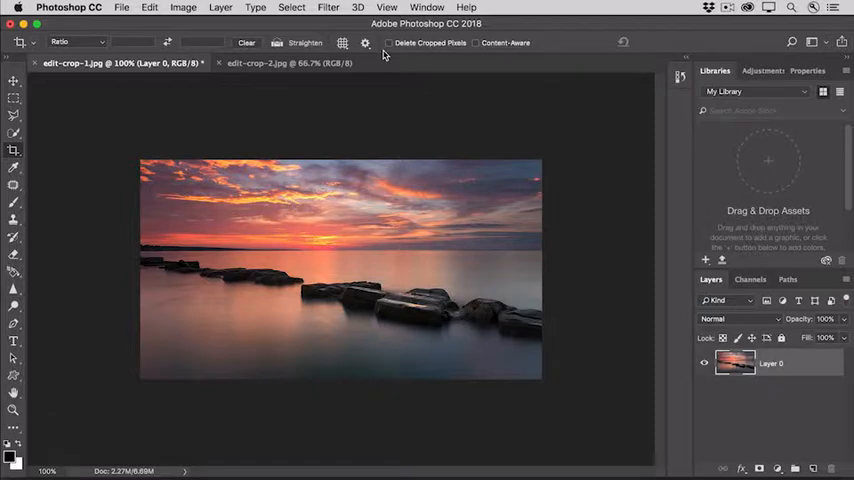
- Switch to the edit-crop-2 sailboats photo
left_click(270, 63)
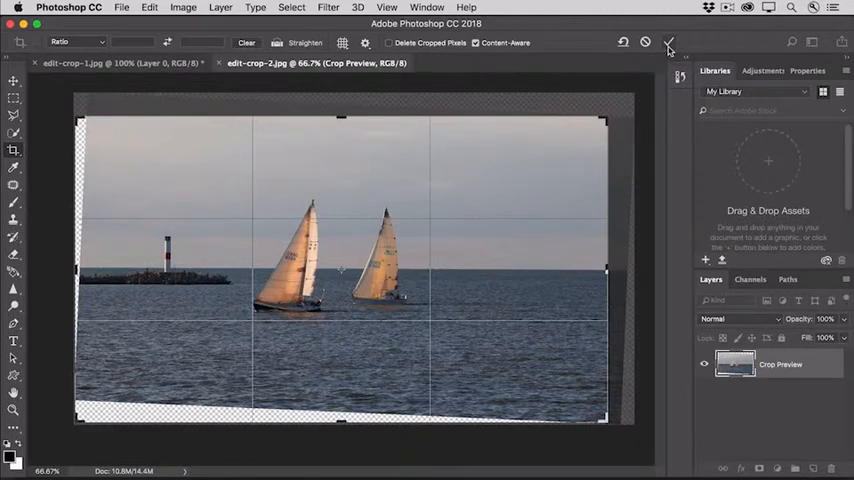
- Apply the content-aware straightened crop and show the crop ratio presets
left_click(669, 42)
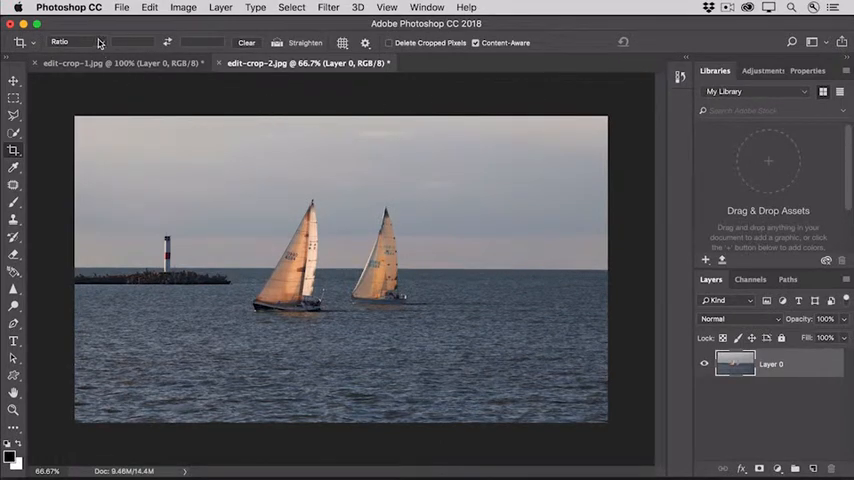
left_click(75, 42)
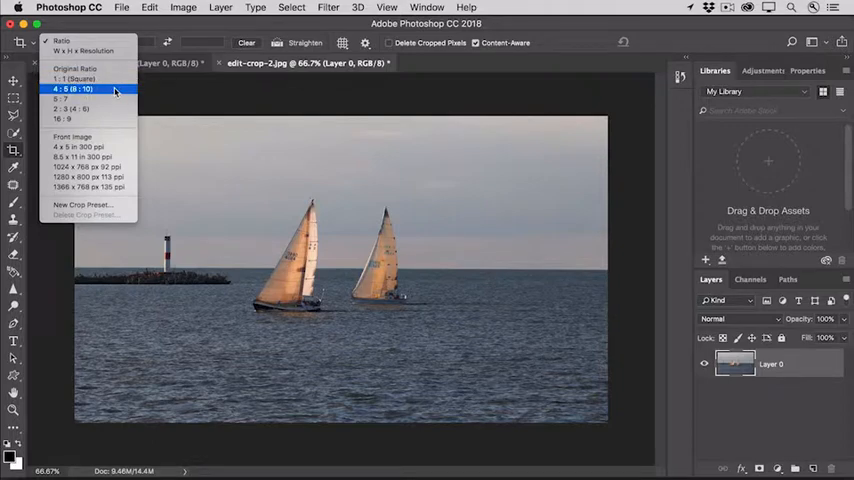
- Crop the sailboats photo to a 4:5 ratio framing both boats
left_click(71, 89)
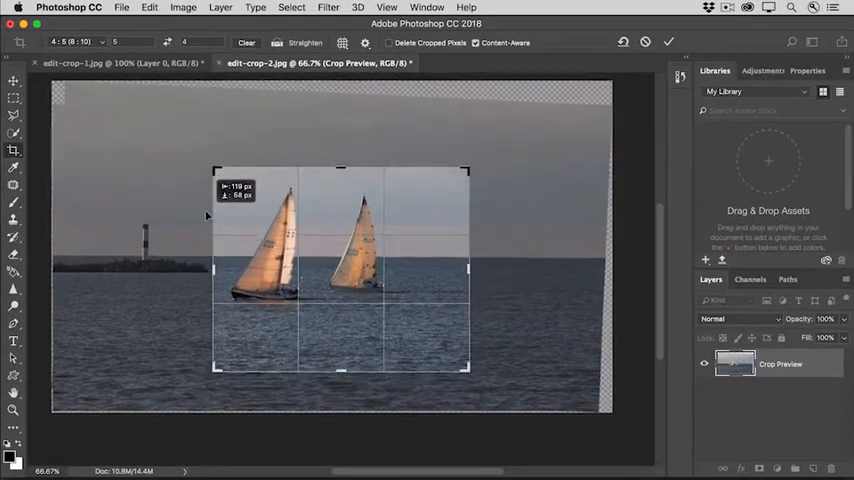
left_click_drag(470, 168, 452, 180)
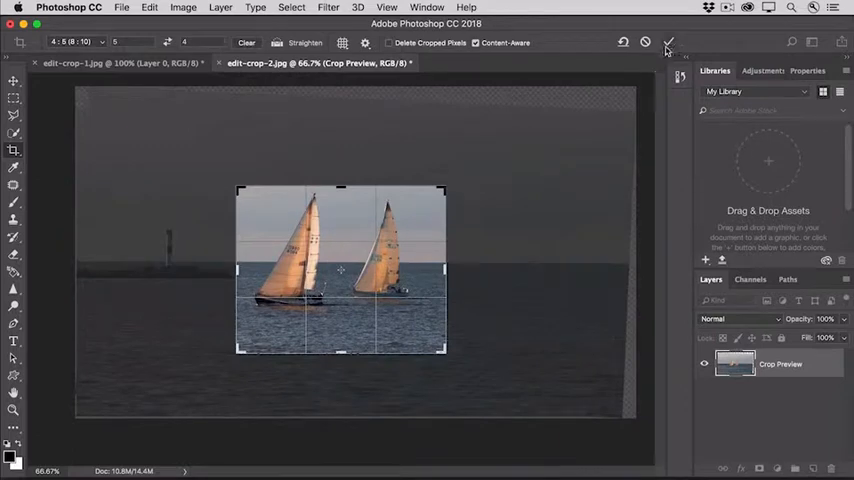
left_click(668, 42)
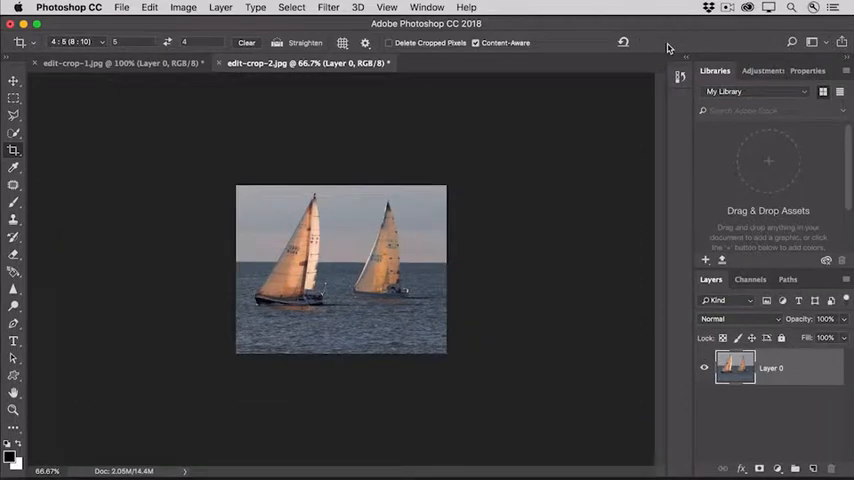